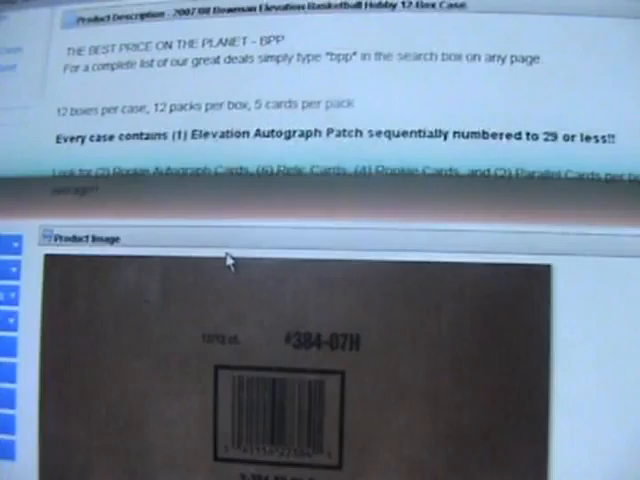
scroll("down", 3)
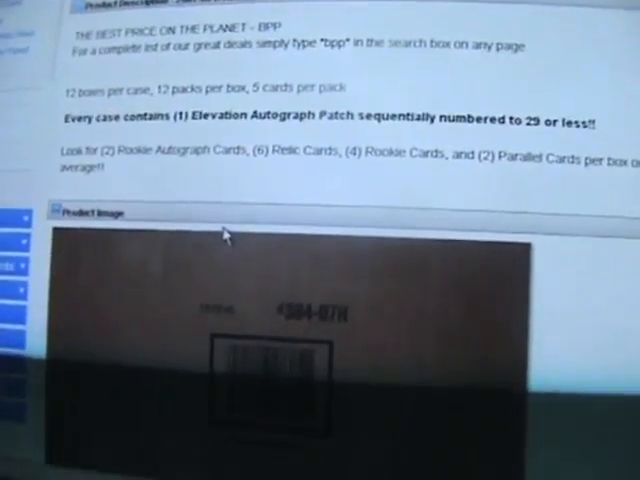
scroll("down", 3)
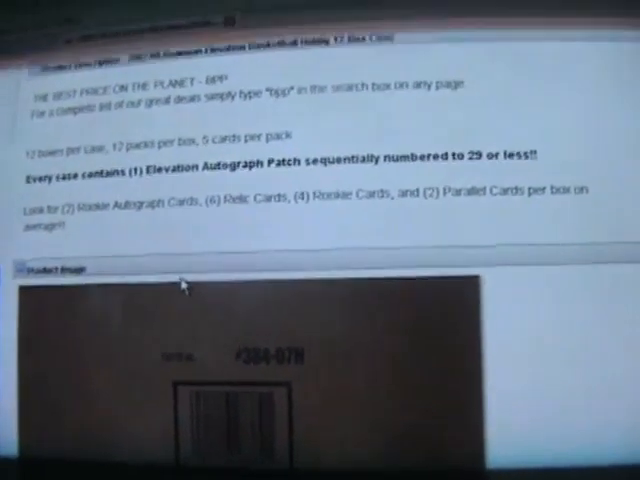
scroll("down", 3)
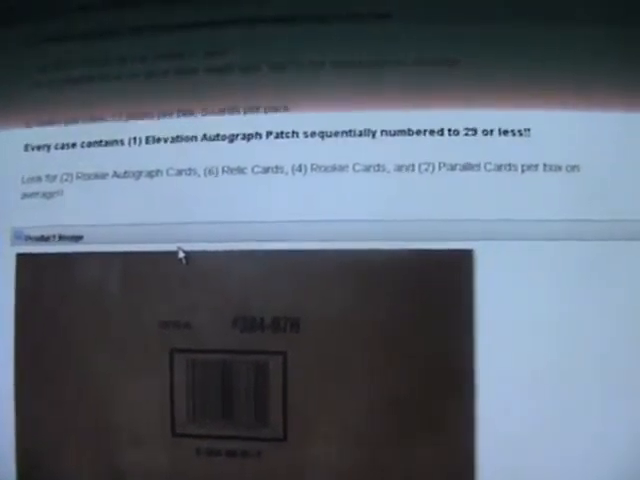